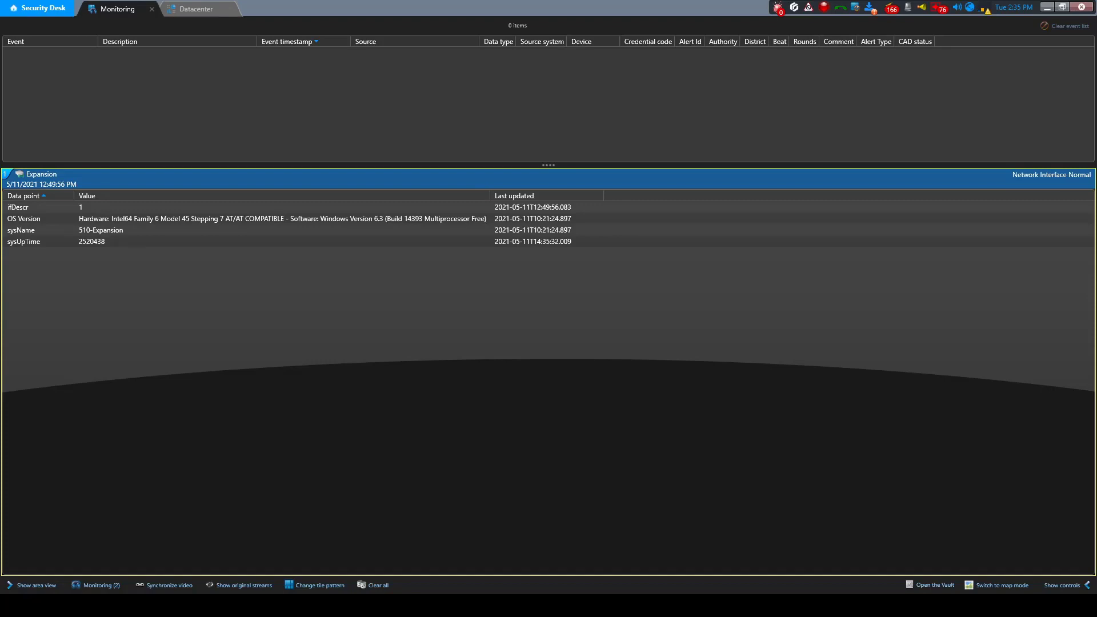
# Select Expansion's ifDescr data point and watch Offline/Normal NIC events fill the list.
pyautogui.click(100, 230)
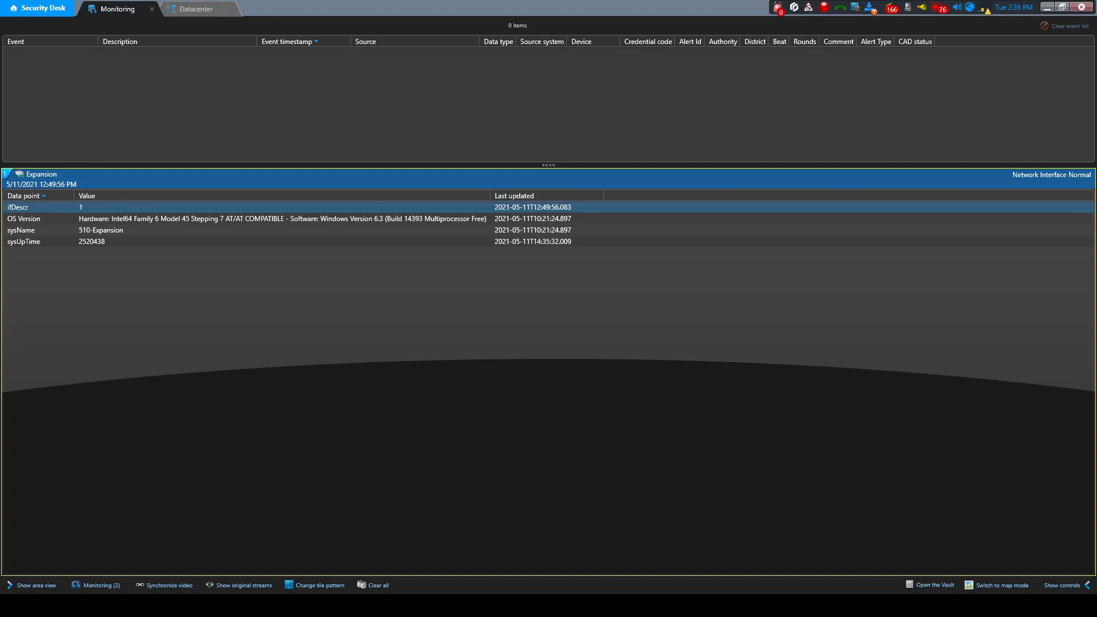
pyautogui.click(21, 230)
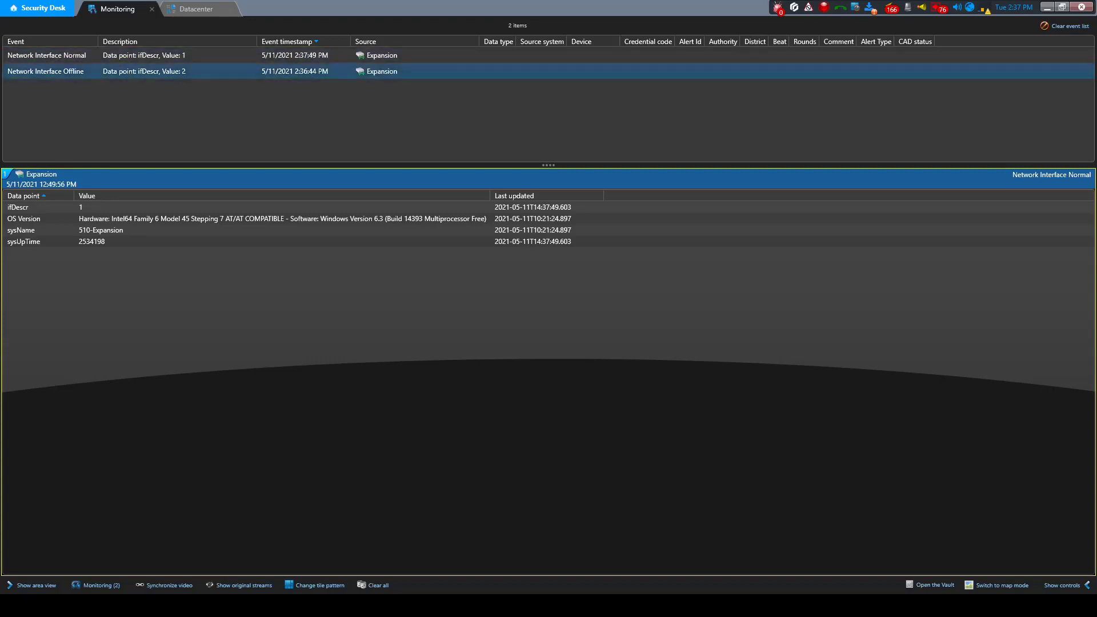
# Show the Datacenter dashboard and select Expansion's OS Version data point on rack R204.11.
pyautogui.click(196, 9)
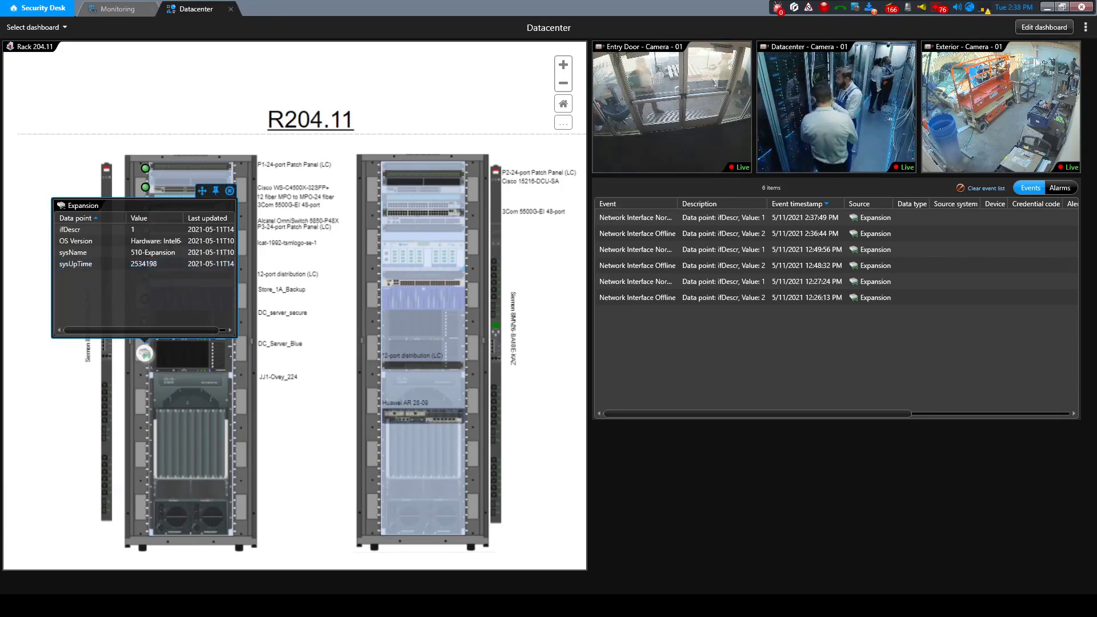
pyautogui.click(84, 240)
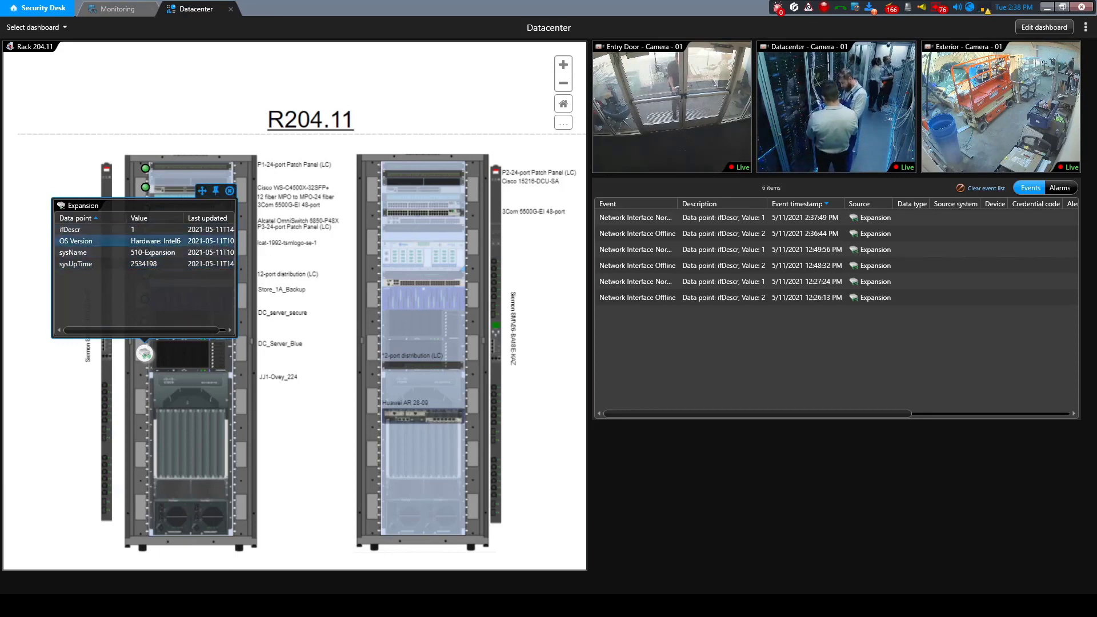